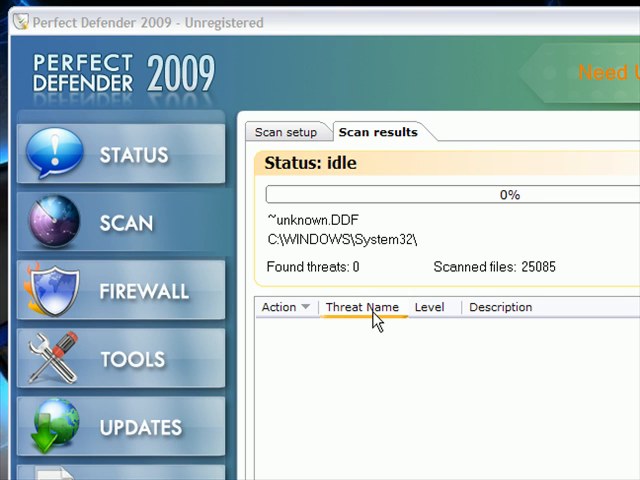
{"action": "mouse_move", "coordinate": [363, 320]}
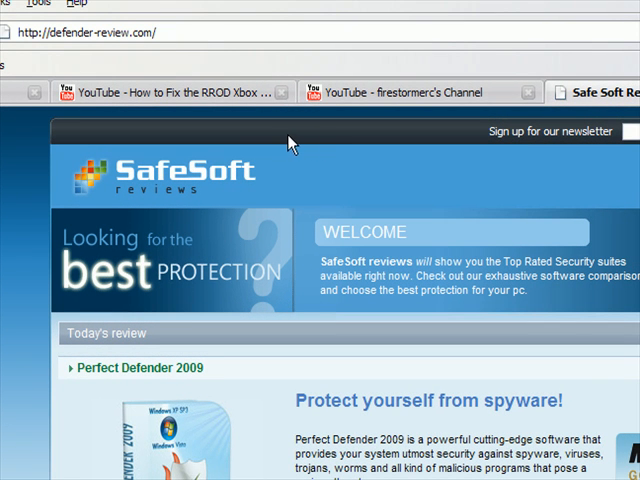
{"action": "mouse_move", "coordinate": [185, 133]}
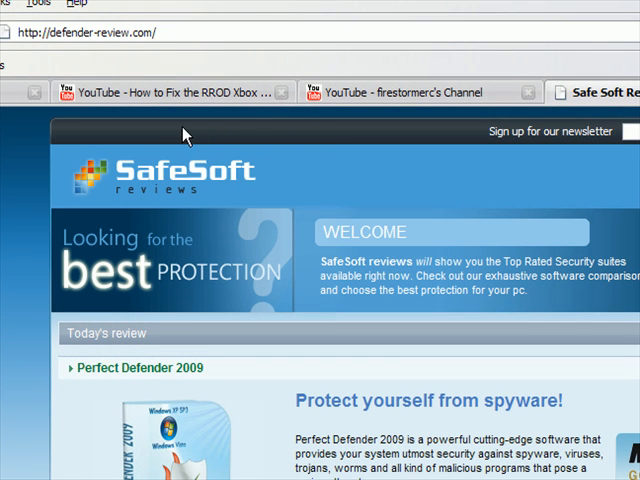
Open the Update page showing database version 1479 and check online for newer definitions
{"action": "scroll", "scroll_direction": "down", "scroll_amount": 3}
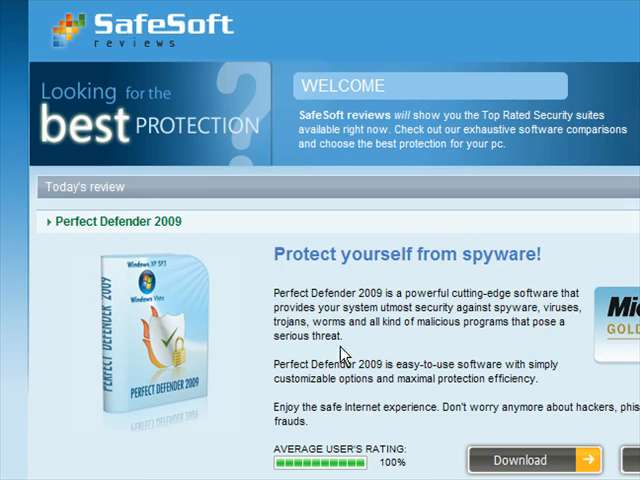
{"action": "mouse_move", "coordinate": [425, 318]}
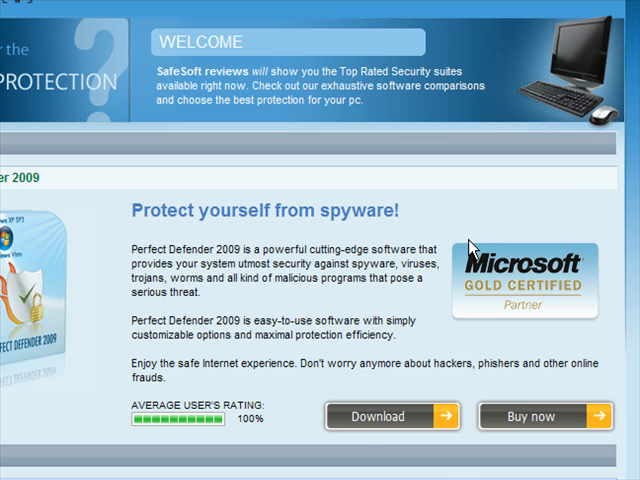
{"action": "scroll", "scroll_direction": "down", "scroll_amount": 3}
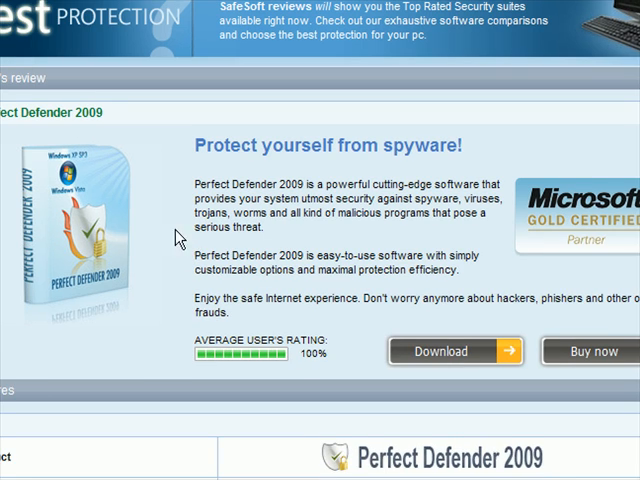
{"action": "scroll", "scroll_direction": "down", "scroll_amount": 3}
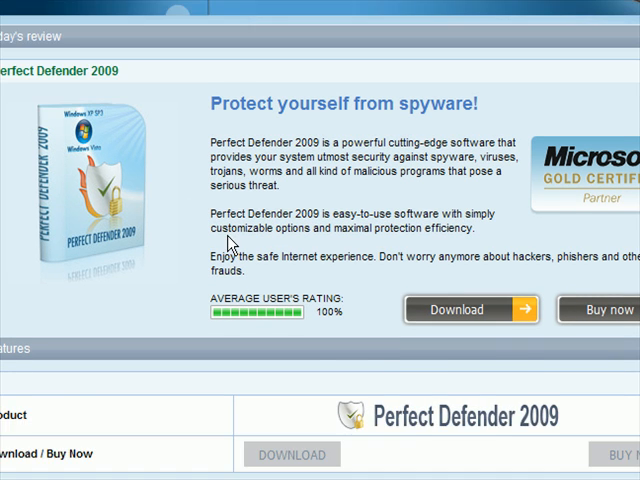
{"action": "scroll", "scroll_direction": "down", "scroll_amount": 3}
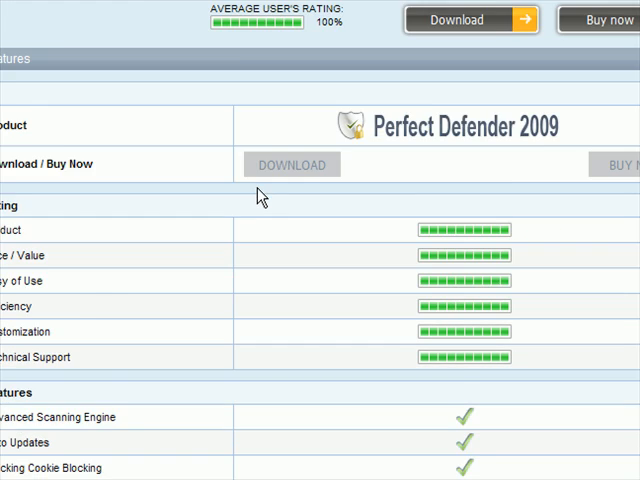
{"action": "scroll", "scroll_direction": "down", "scroll_amount": 3}
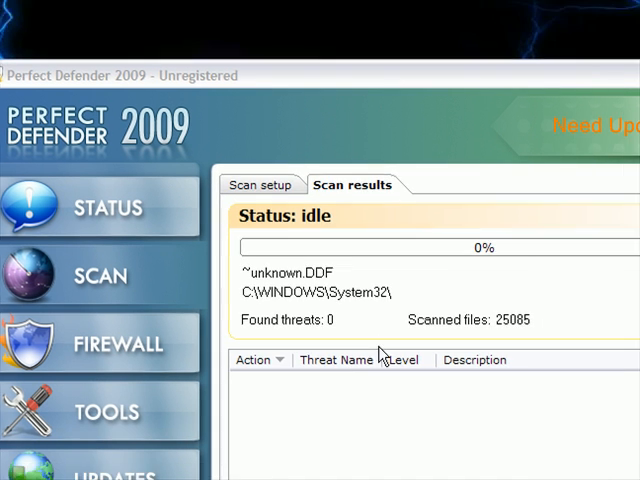
{"action": "scroll", "scroll_direction": "down", "scroll_amount": 3}
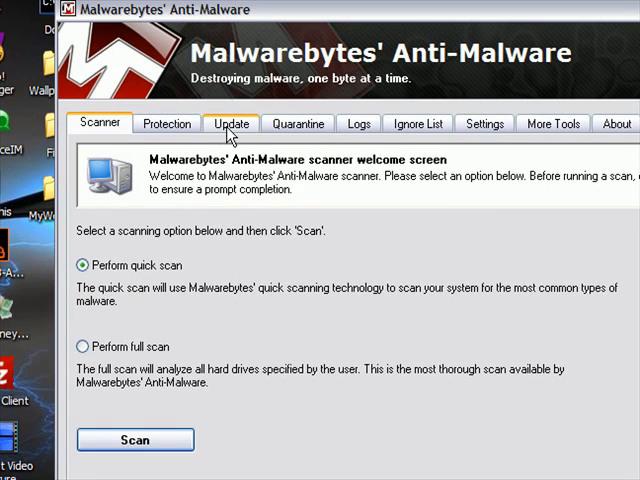
{"action": "left_click", "coordinate": [231, 123]}
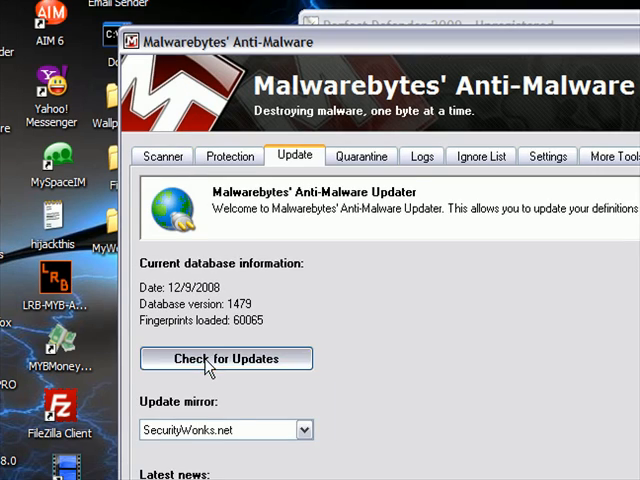
{"action": "left_click", "coordinate": [226, 358]}
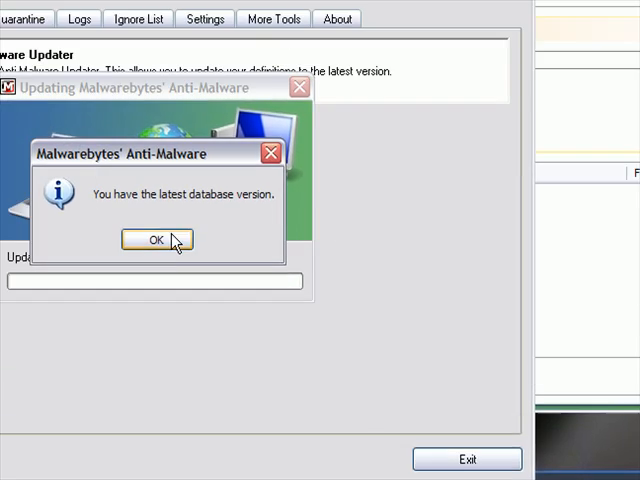
Dismiss the 'latest database version installed' notice, returning to the scanner with quick scan selected
{"action": "left_click", "coordinate": [156, 239]}
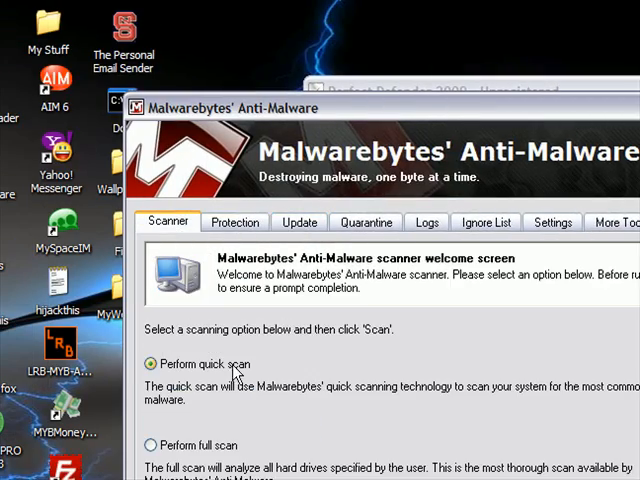